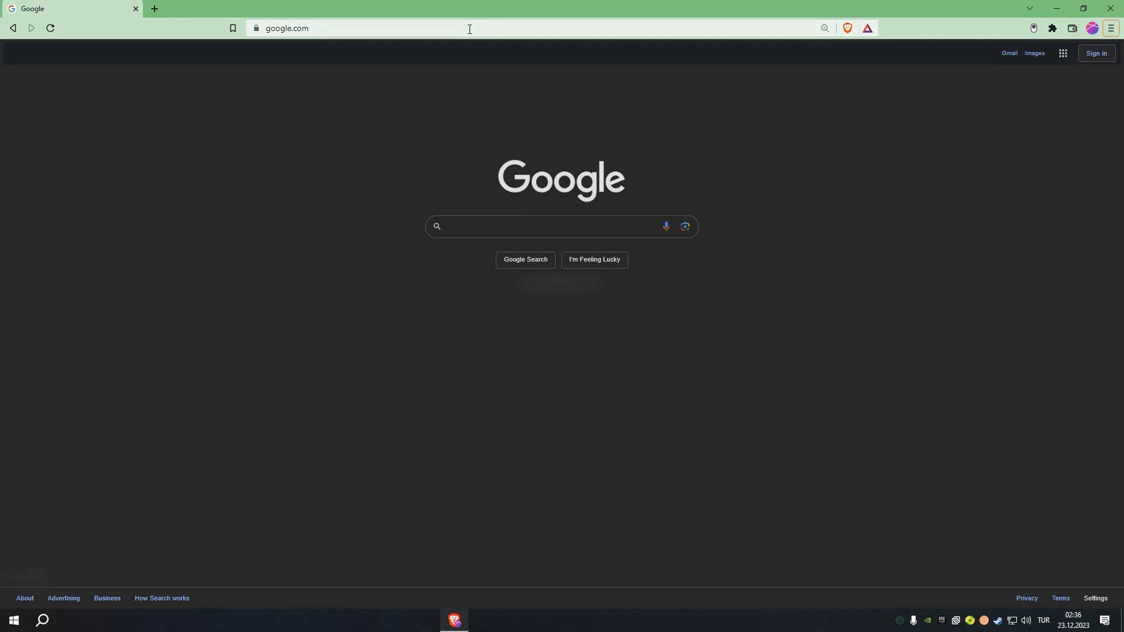
Step: Download ProcessExplorer.zip from download.sysinternals.com/files in Chrome's address bar
{"action": "type", "text": "download.sysinternals.com/files/ProcessExplorer.zip"}
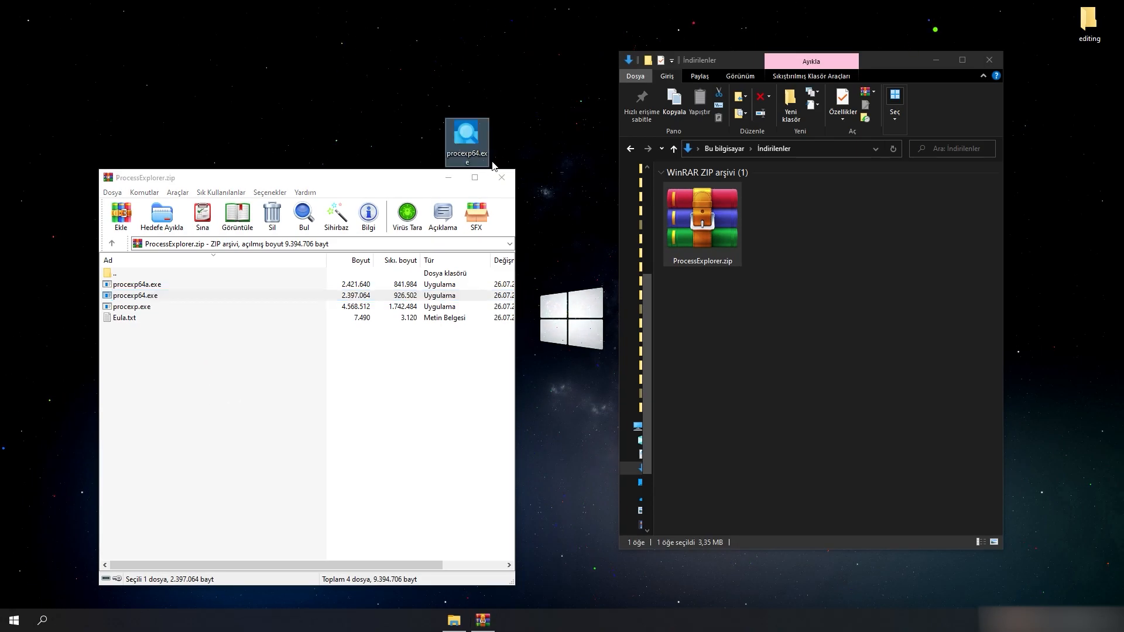
Step: Close the archive in WinRAR and launch procexp64.exe from the desktop
{"action": "left_click", "coordinate": [501, 176]}
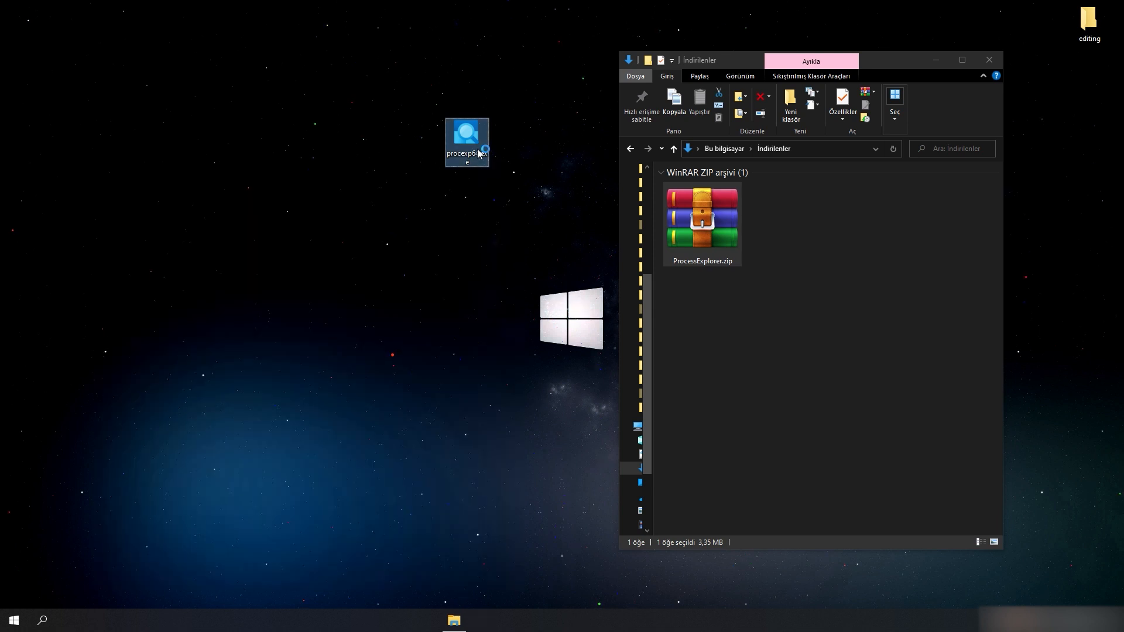
{"action": "double_click", "coordinate": [465, 142]}
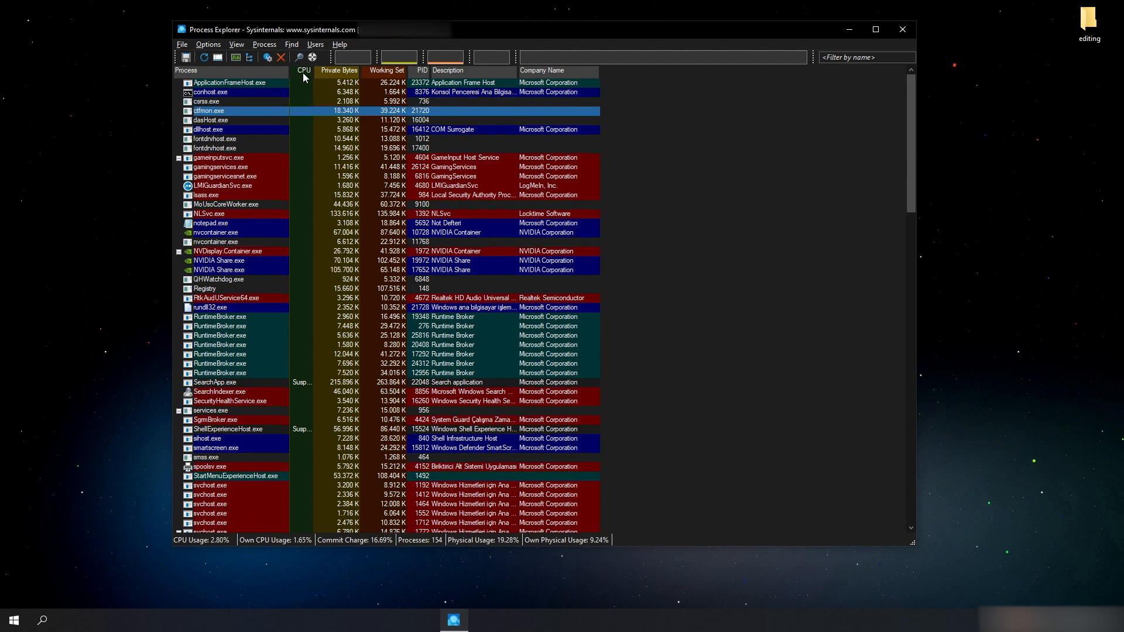
Step: Scroll the process list while arranging it by CPU usage, highest first
{"action": "scroll", "scroll_direction": "down", "scroll_amount": 3}
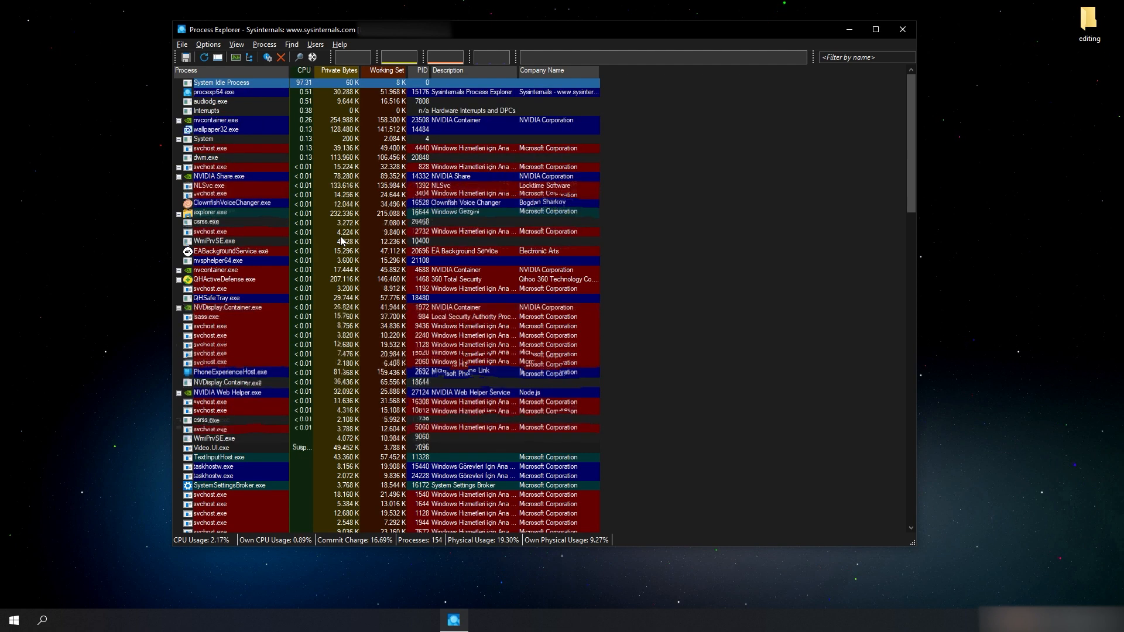
Step: Enable the GPU Usage column from the Process GPU choices in Select Columns
{"action": "left_click", "coordinate": [235, 44]}
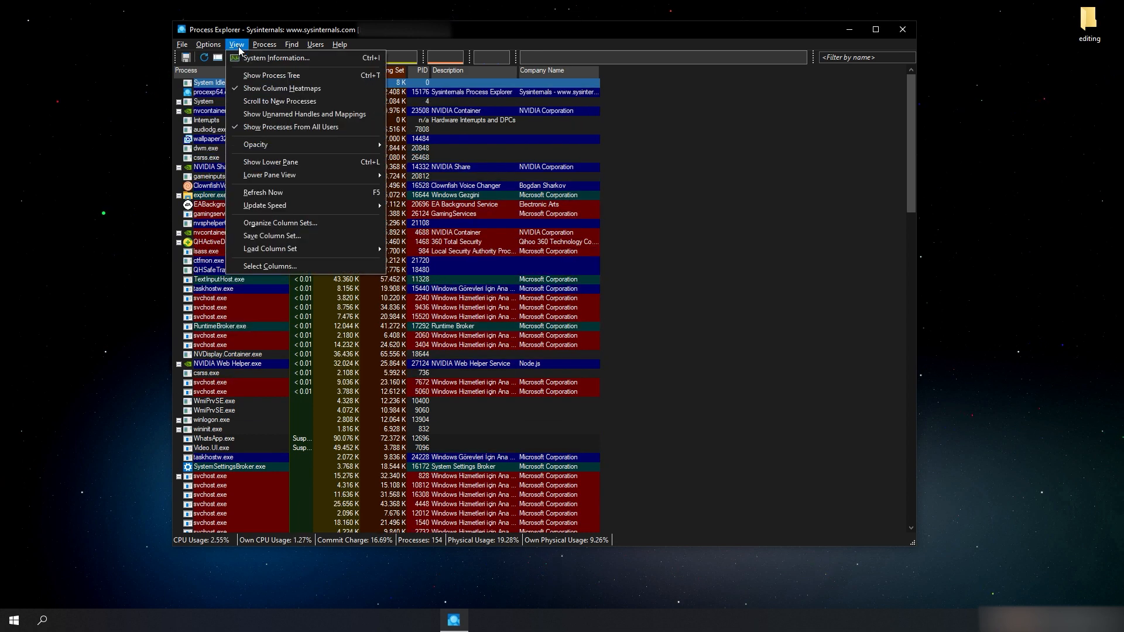
{"action": "left_click", "coordinate": [270, 266]}
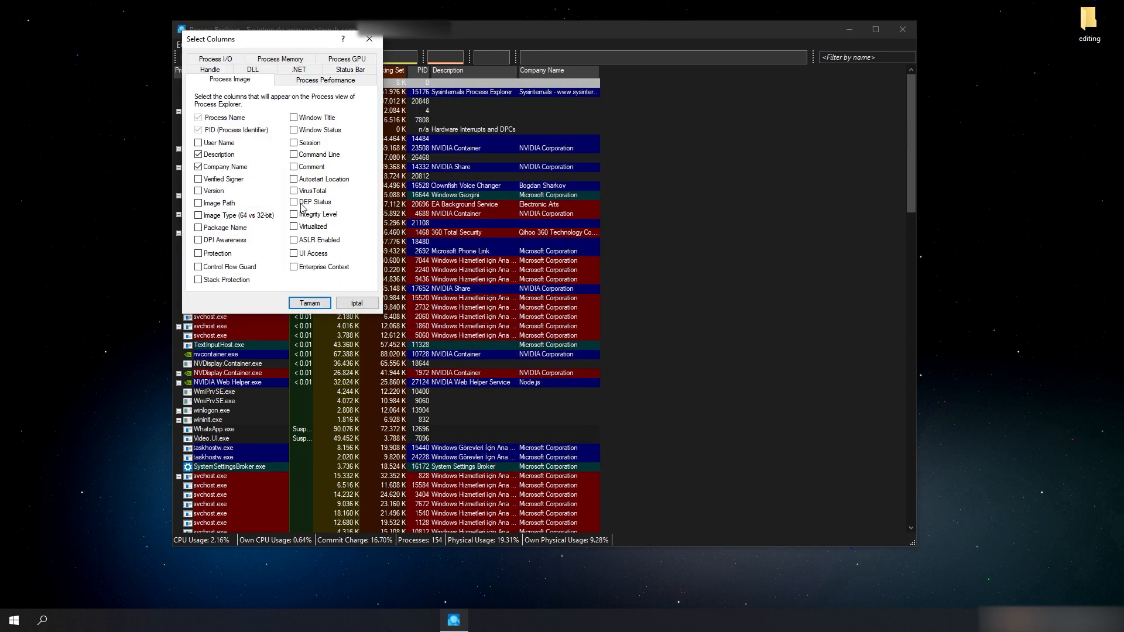
{"action": "left_click", "coordinate": [345, 80]}
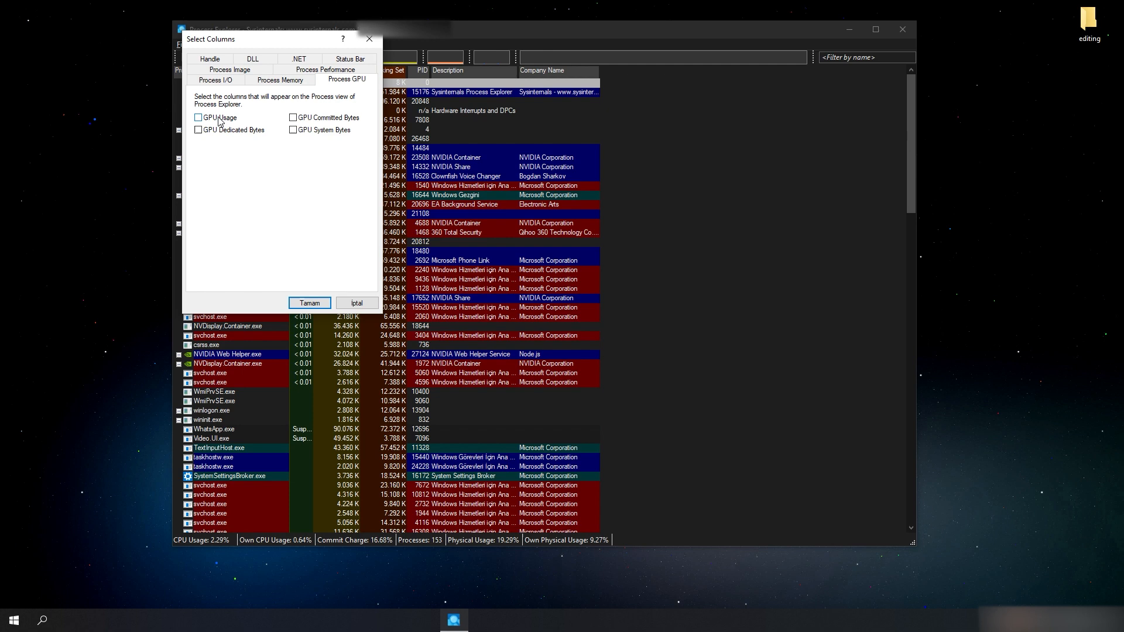
{"action": "left_click", "coordinate": [309, 302]}
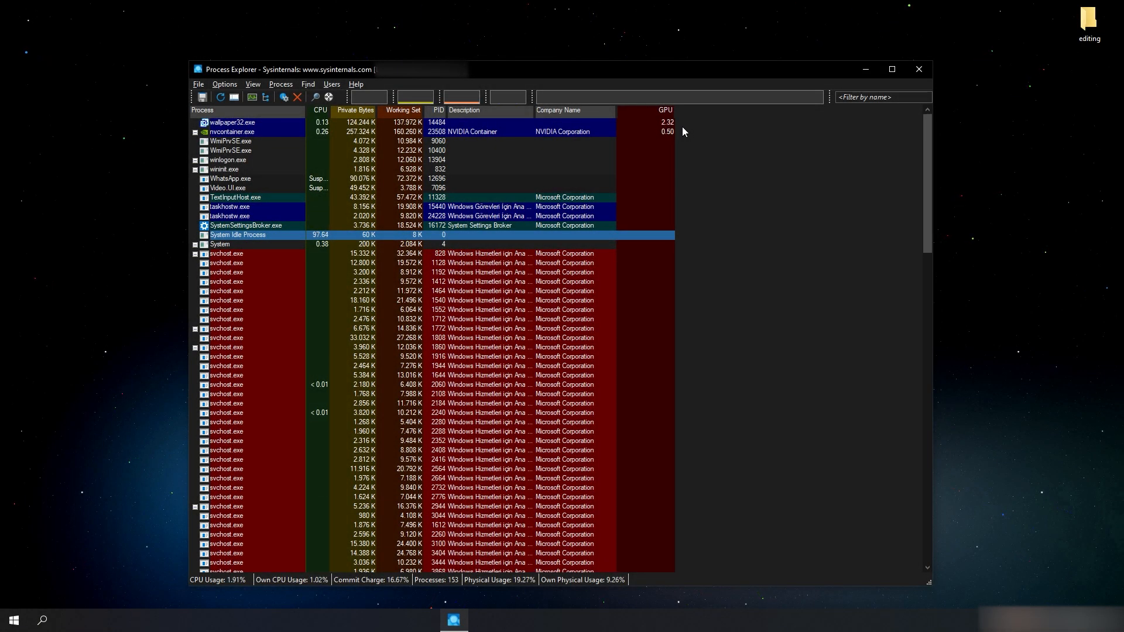
{"action": "mouse_move", "coordinate": [656, 83]}
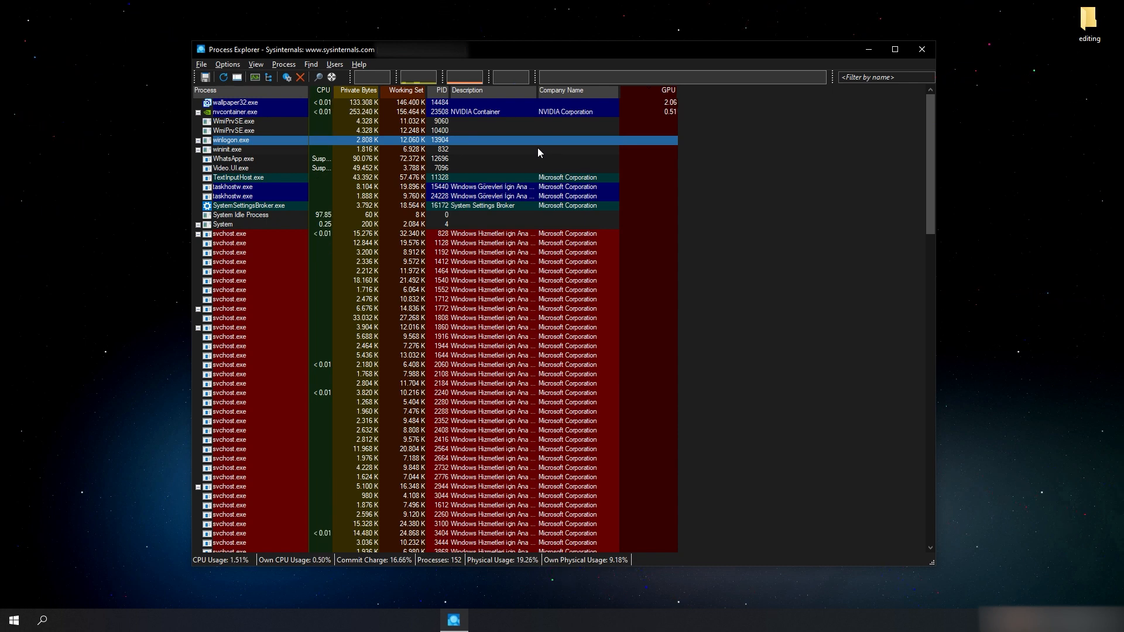
Step: Turn on Verify Image Signatures under Options so a Verified Signer column appears
{"action": "left_click", "coordinate": [226, 63]}
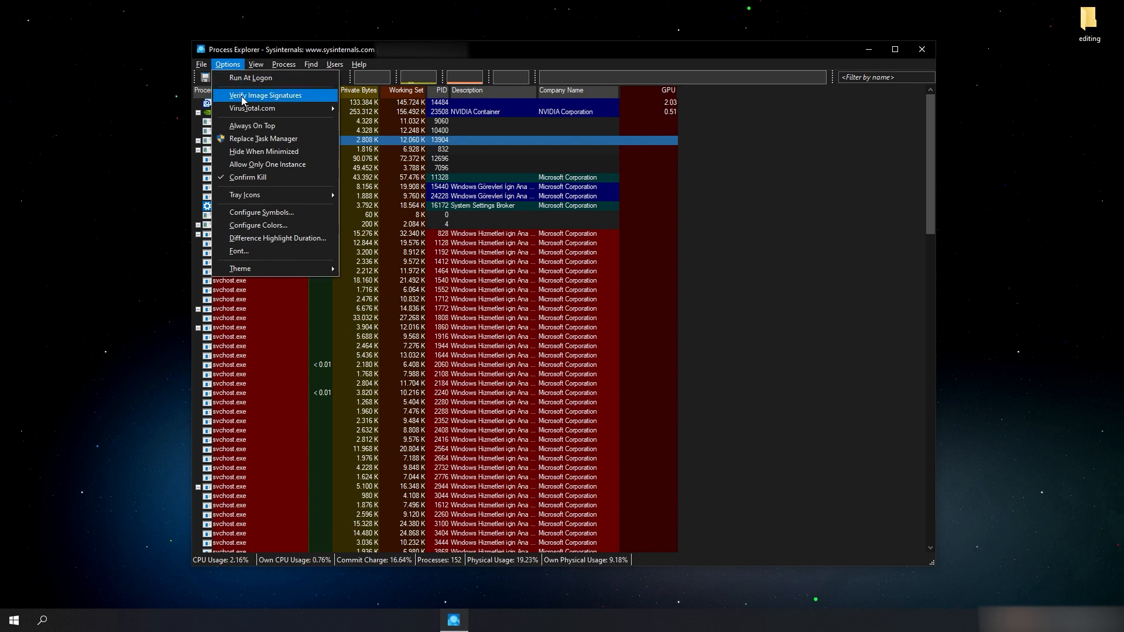
{"action": "left_click", "coordinate": [264, 95]}
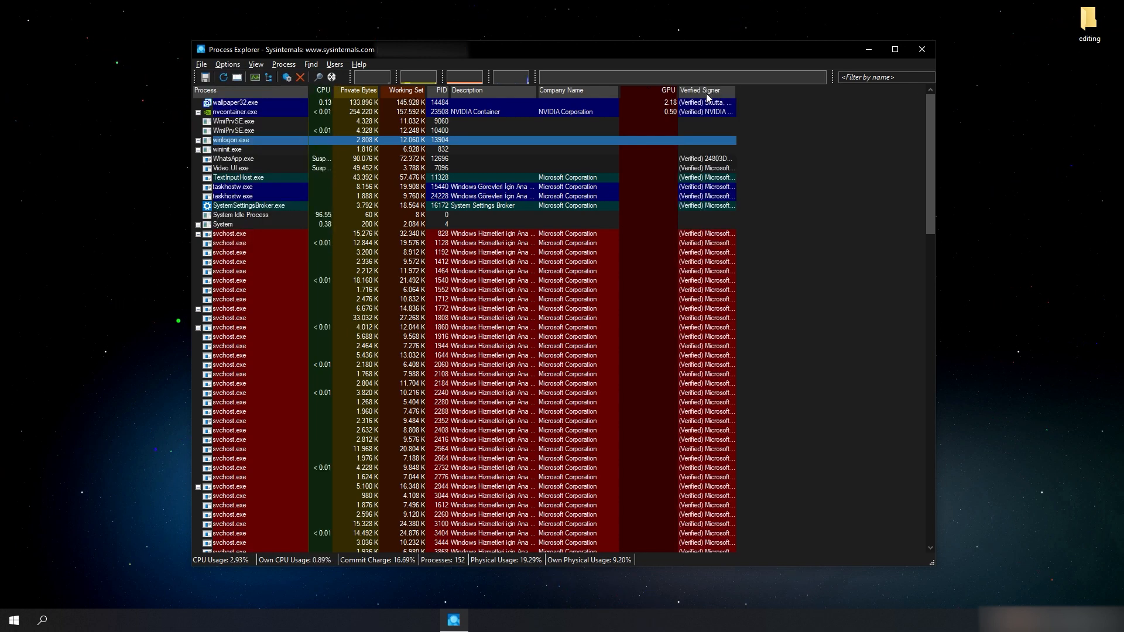
{"action": "left_click", "coordinate": [233, 158]}
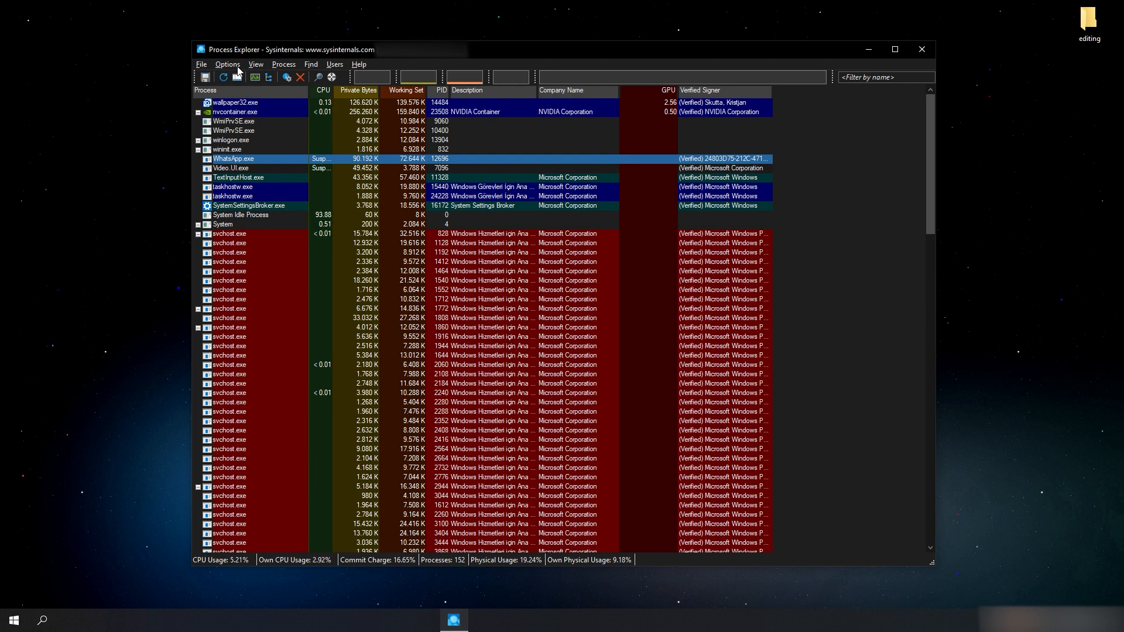
Step: Start Check VirusTotal.com under Options to add a VirusTotal results column
{"action": "left_click", "coordinate": [227, 64]}
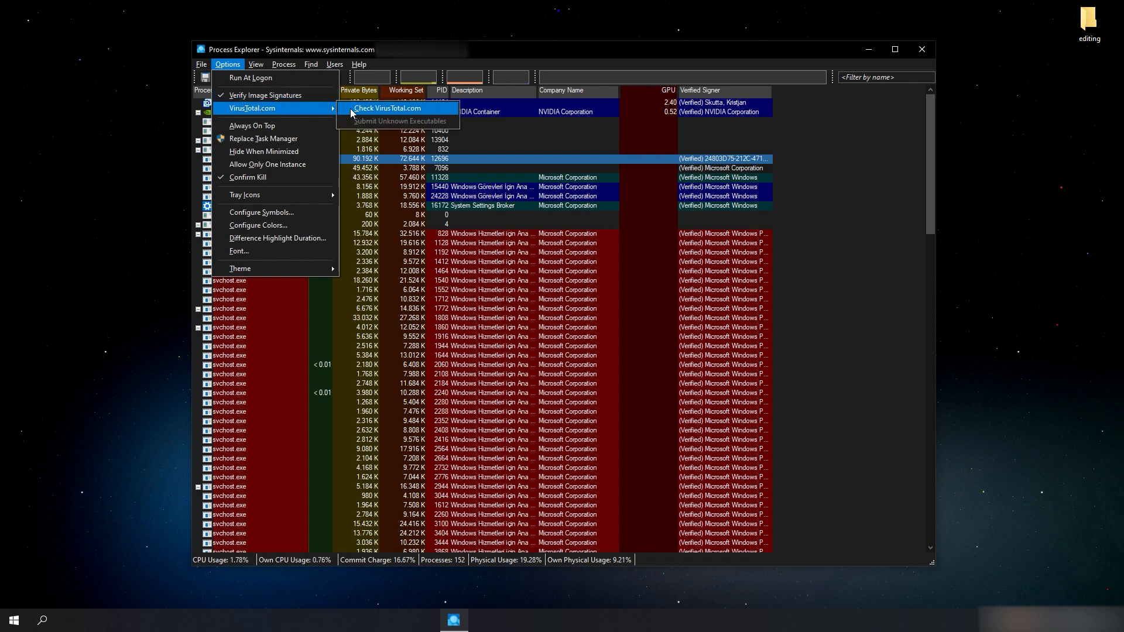
{"action": "left_click", "coordinate": [387, 108]}
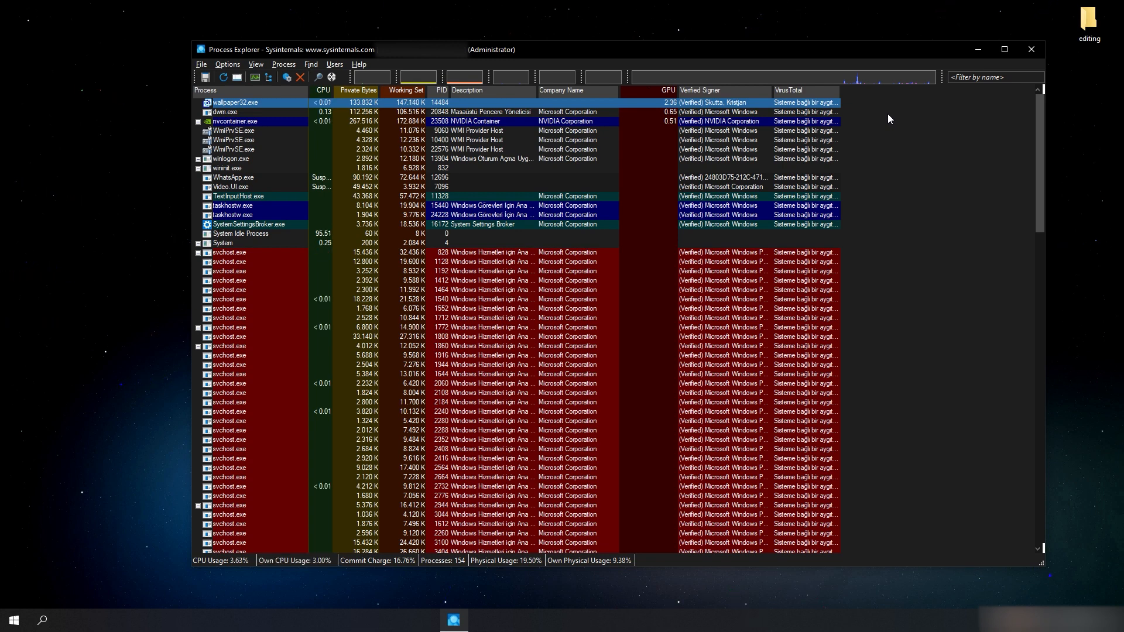
Step: Enable the Command Line column from the Process Image choices in Select Columns
{"action": "left_click", "coordinate": [255, 64]}
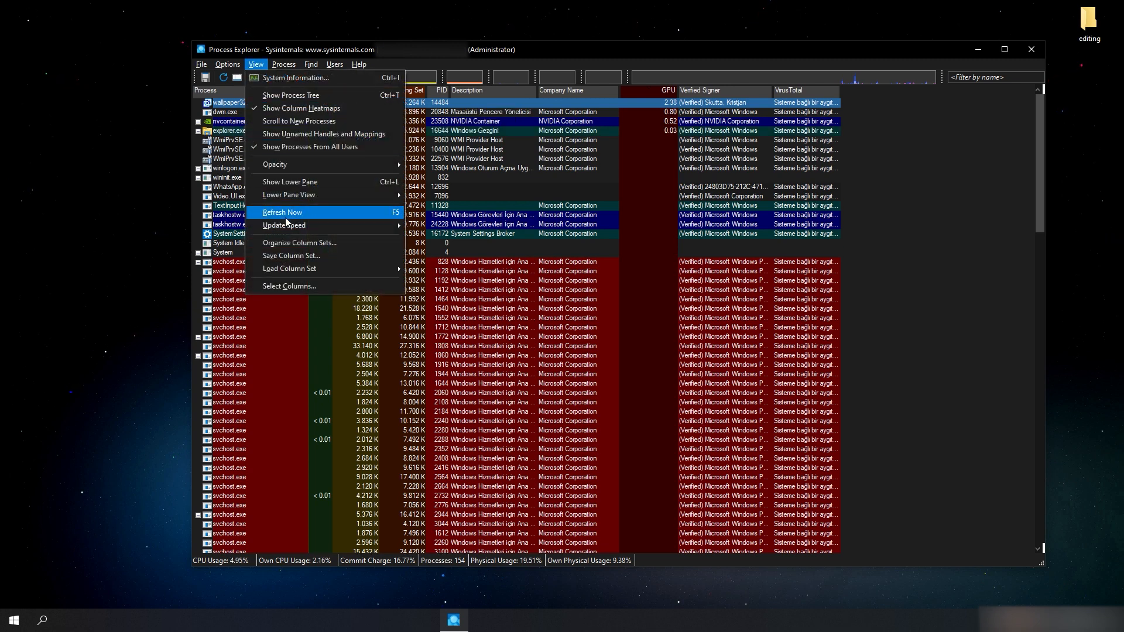
{"action": "left_click", "coordinate": [289, 286]}
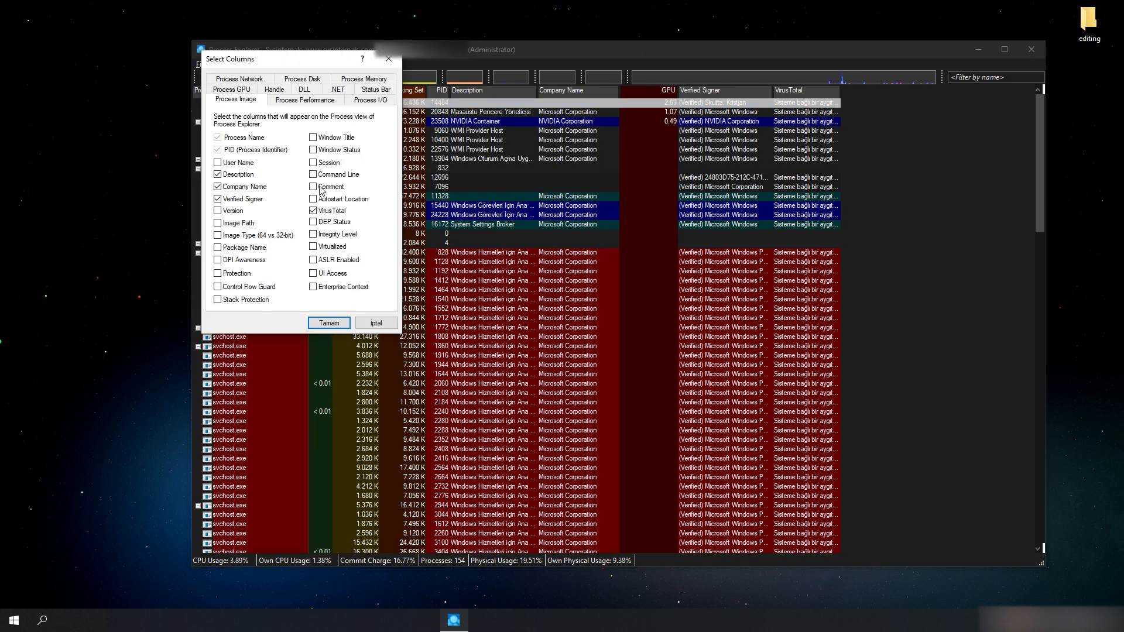
{"action": "left_click", "coordinate": [327, 323]}
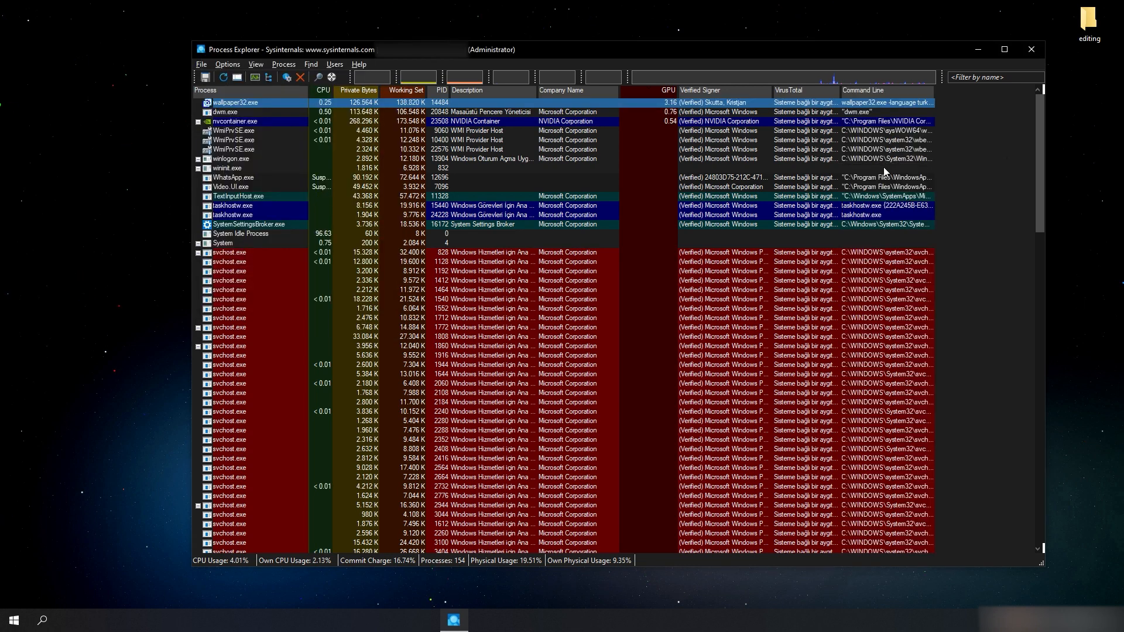